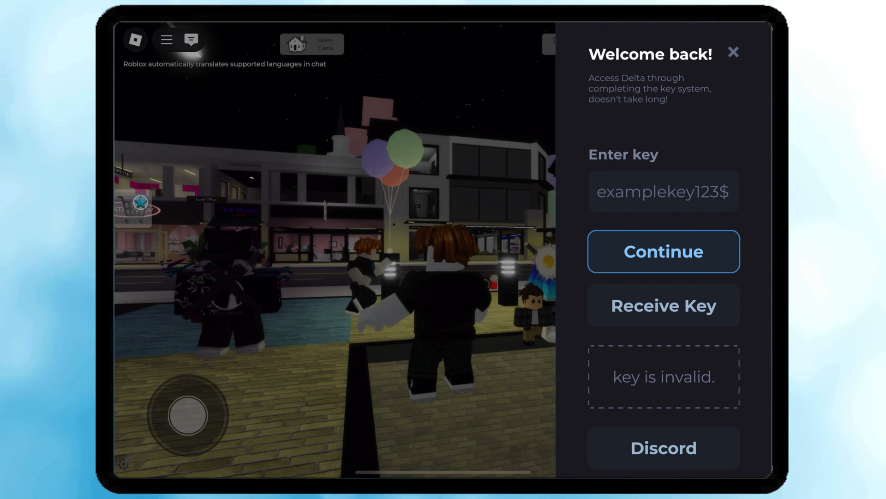
Leave Delta's key prompt in Brookhaven and open applejr.systeme.io in Safari.
click(663, 192)
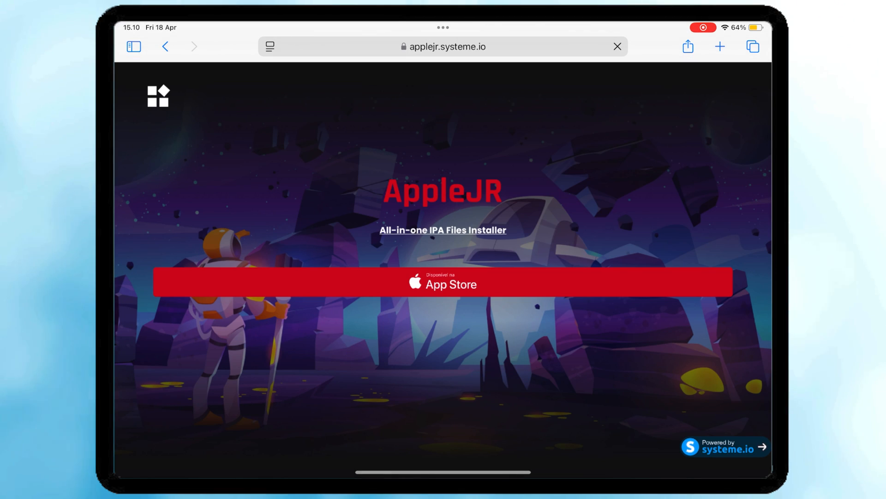
Download the AppleJR installer from MediaFire and install both Delta Executor apps.
click(444, 47)
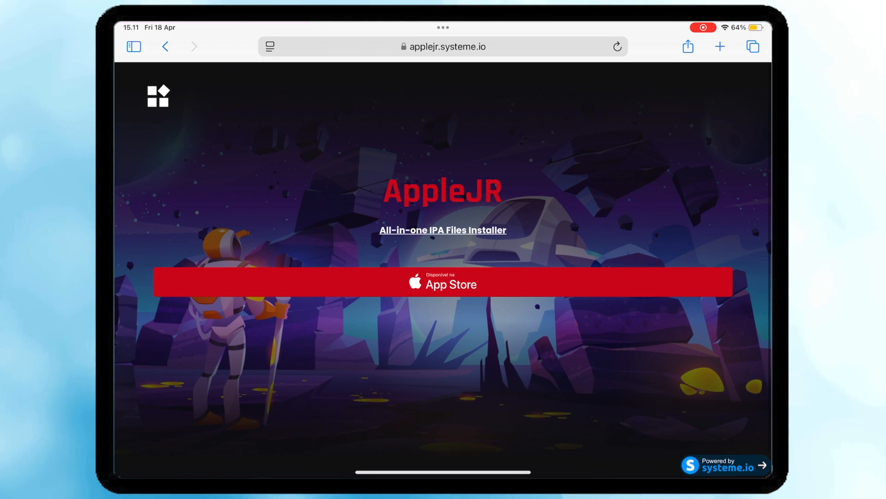
click(442, 283)
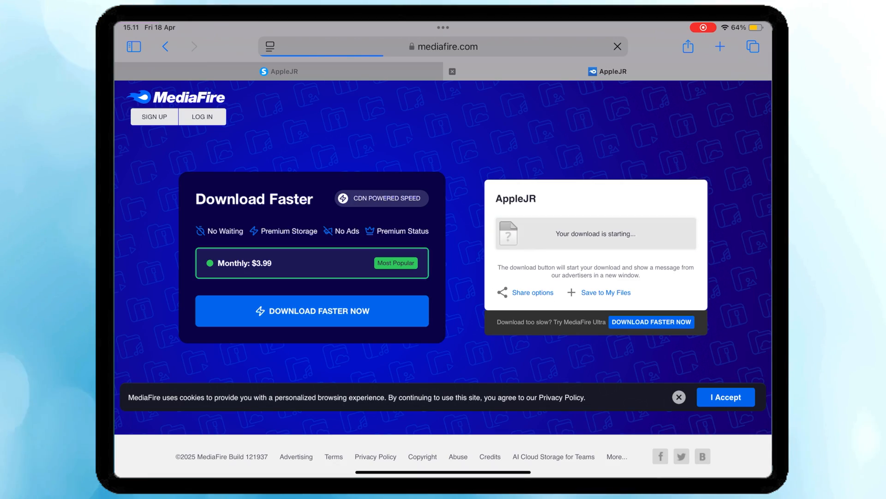
click(312, 310)
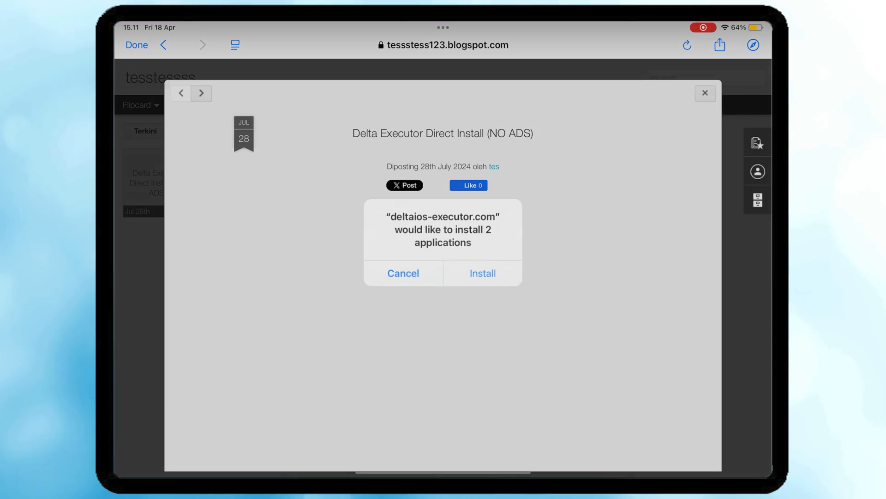
click(403, 273)
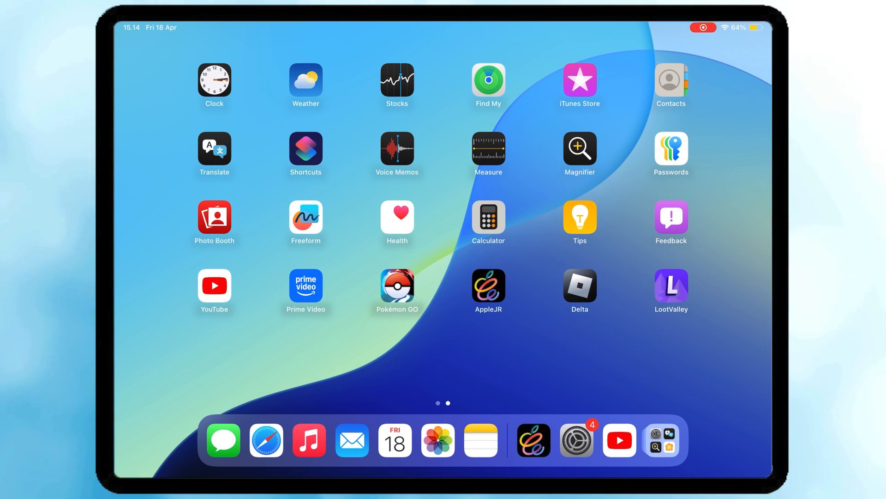
Trust PAX Computer Technology under VPN & Device Management, then Allow & Restart.
click(488, 290)
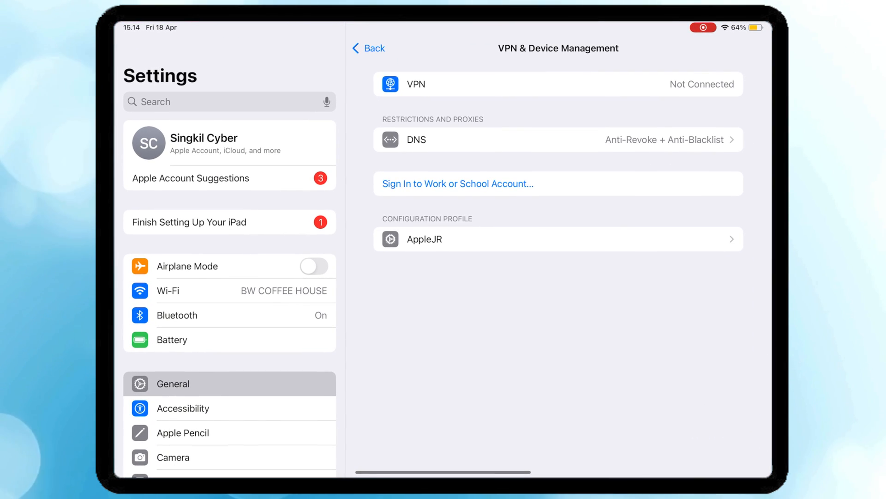
click(368, 48)
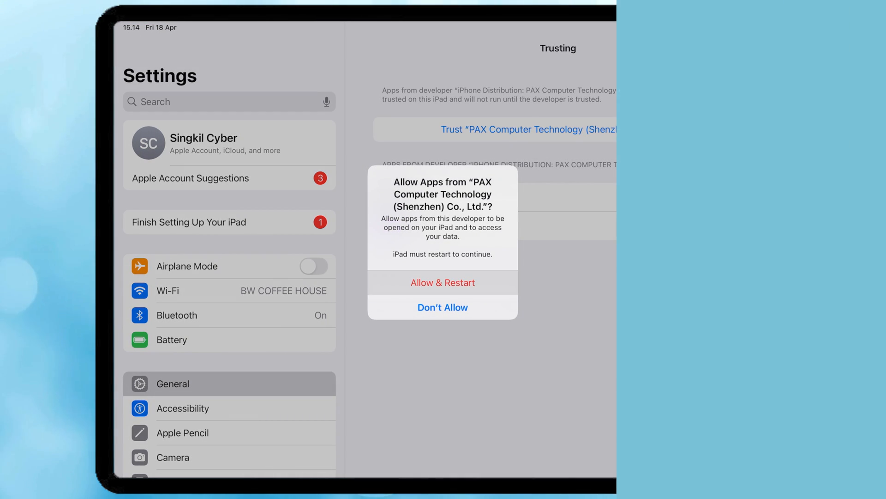
click(443, 282)
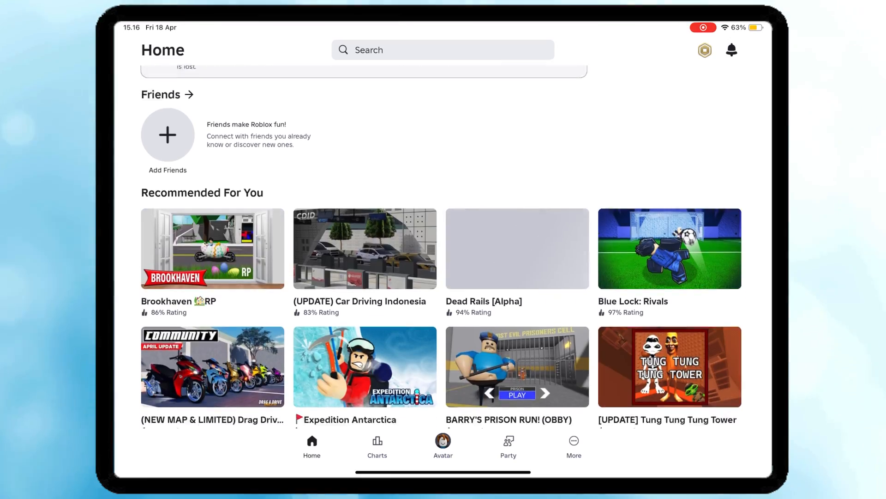
Join Brookhaven RP and choose Receive Key in the Delta panel.
click(212, 249)
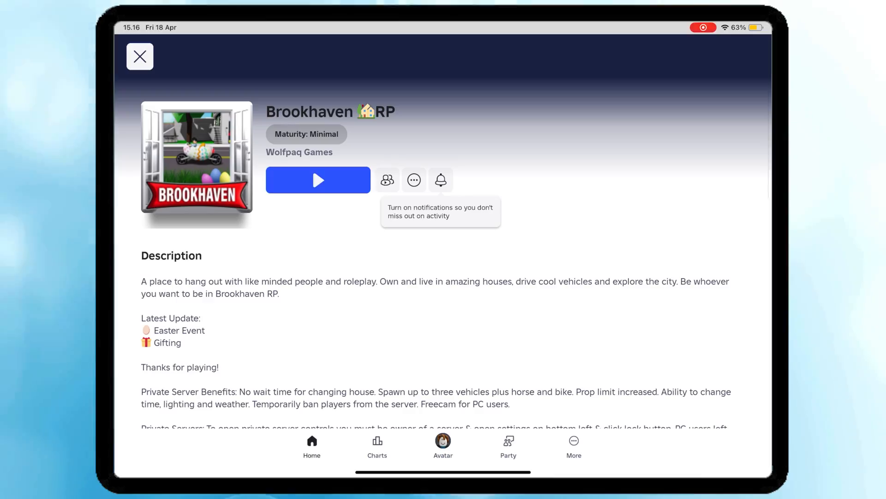
click(318, 180)
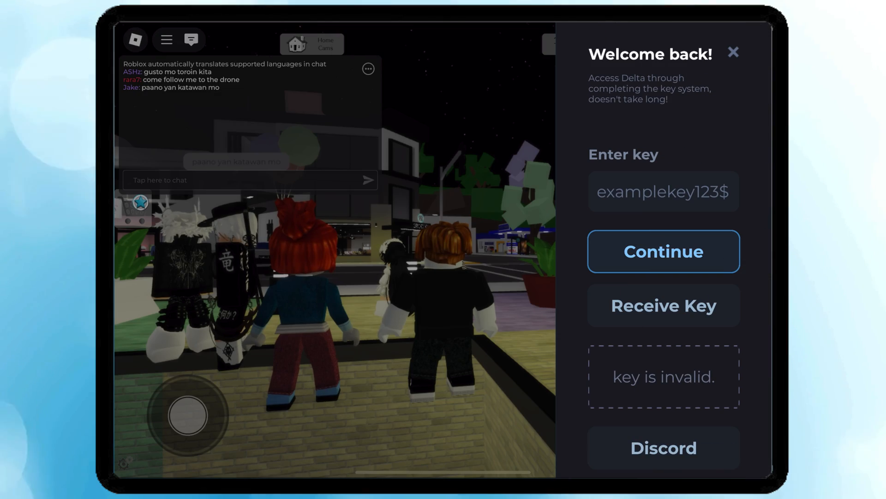
click(663, 305)
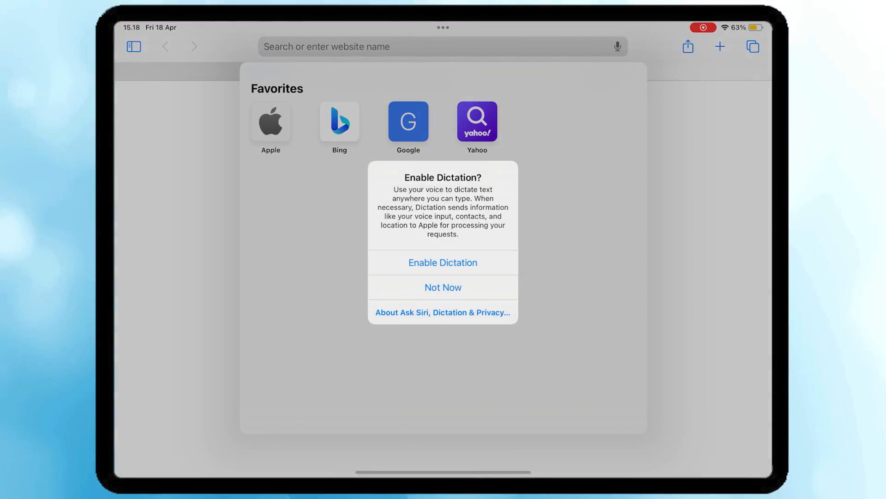
Bypass the Linkvertise key link with bypass.city and continue on Platorelay's create-key page.
click(443, 287)
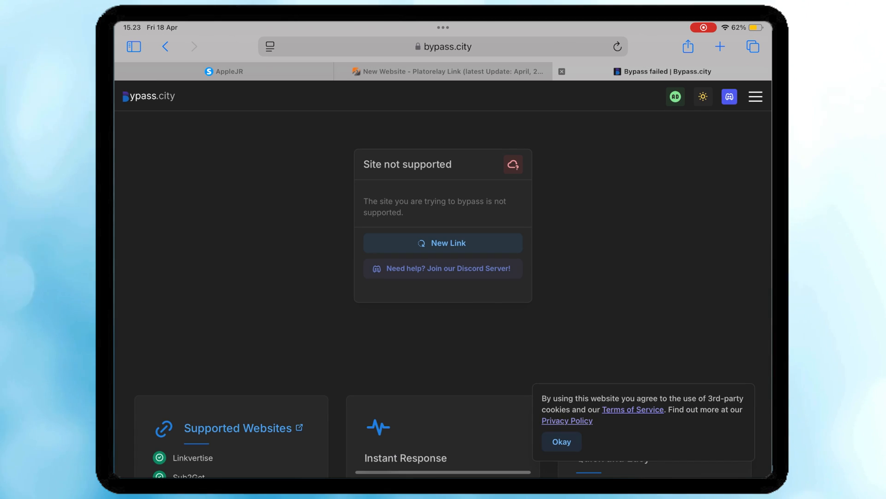
click(443, 242)
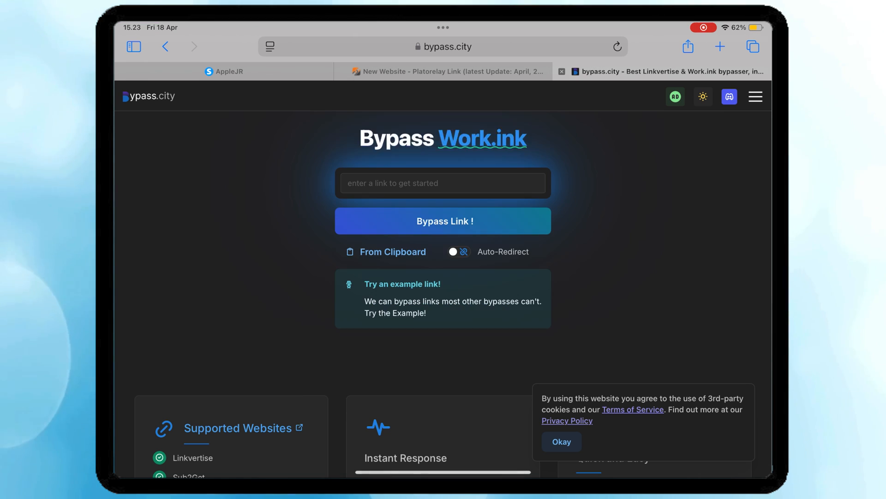
click(443, 183)
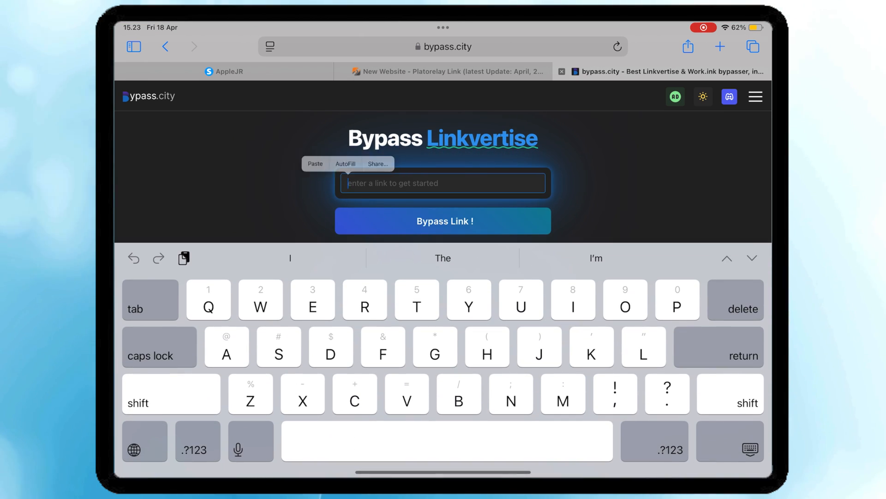
click(443, 221)
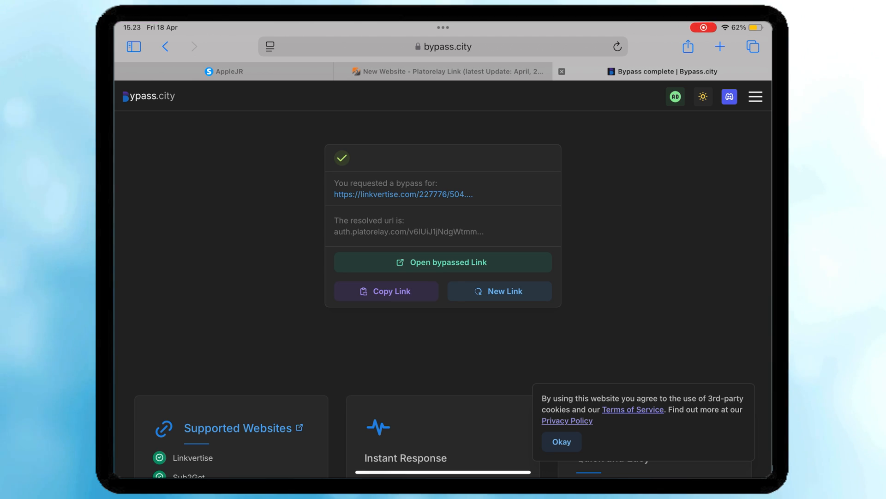
click(443, 261)
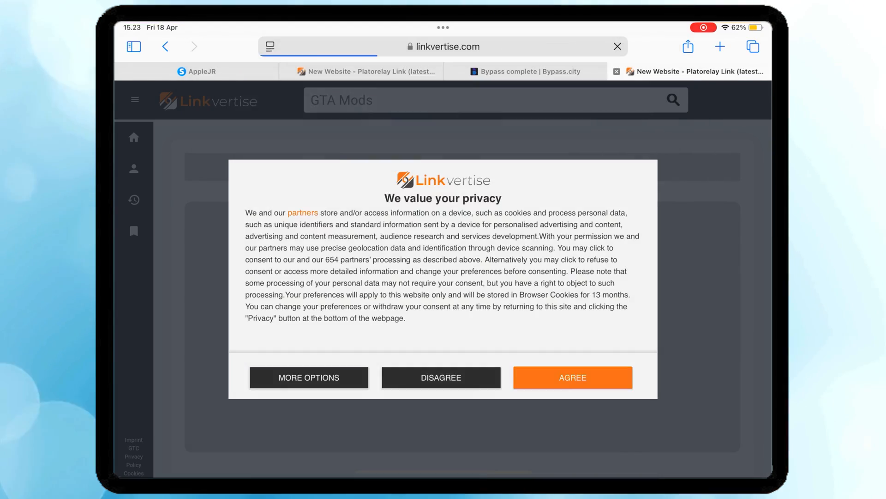
click(572, 377)
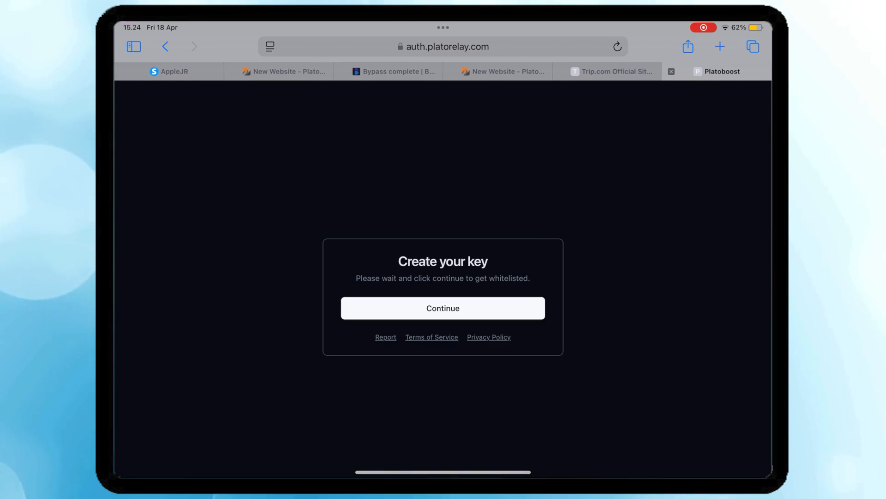
click(443, 308)
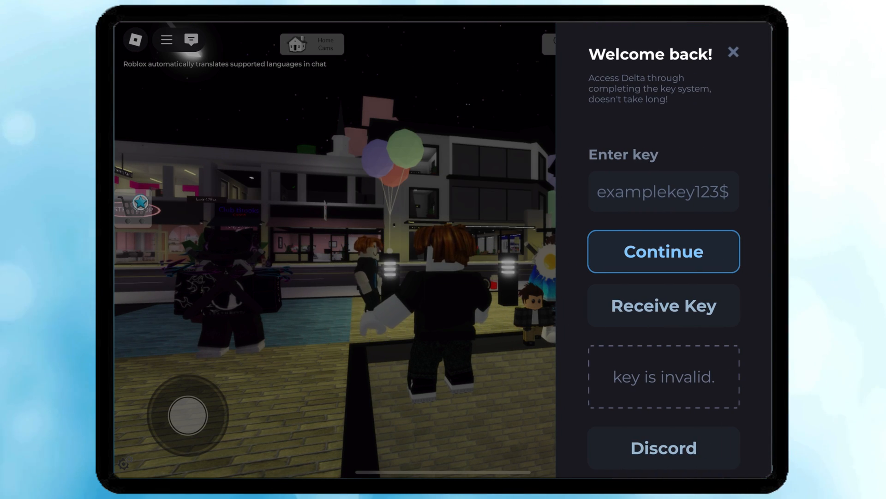
Submit the Delta key, then open Delta's gear settings and scroll through its options.
click(662, 192)
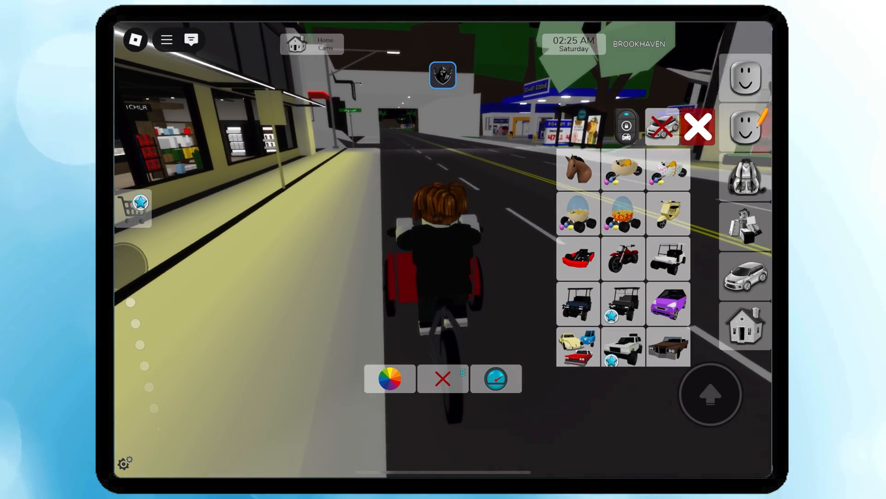
click(746, 277)
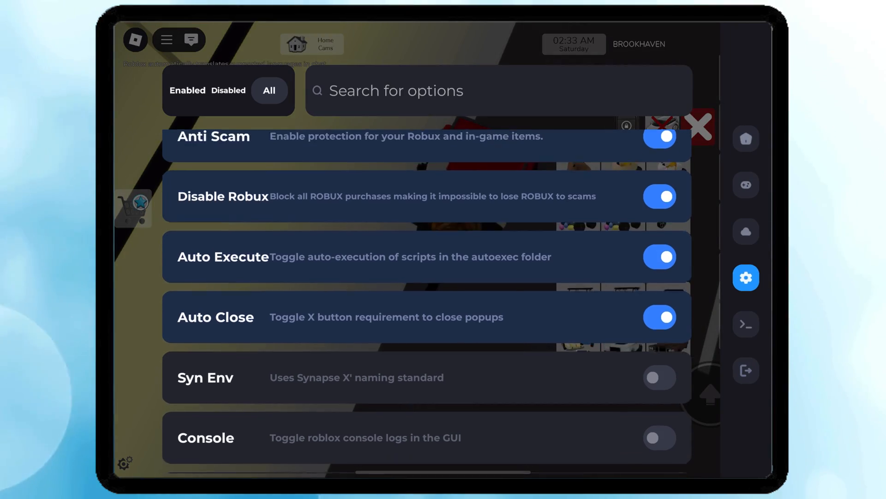
scroll(down, 3)
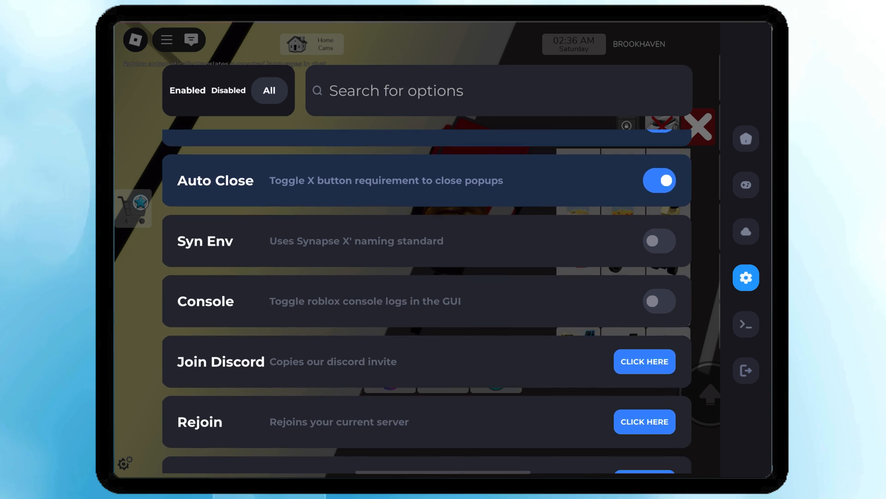